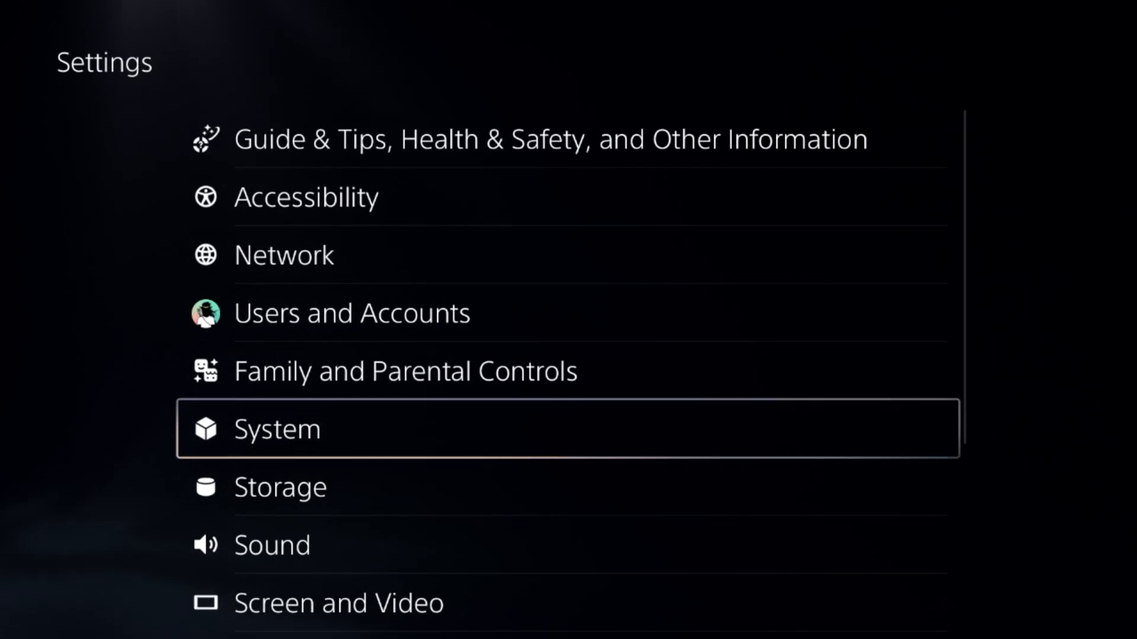
# Check PSN service status, then reach the Arial13 network's advanced settings
pyautogui.click(283, 255)
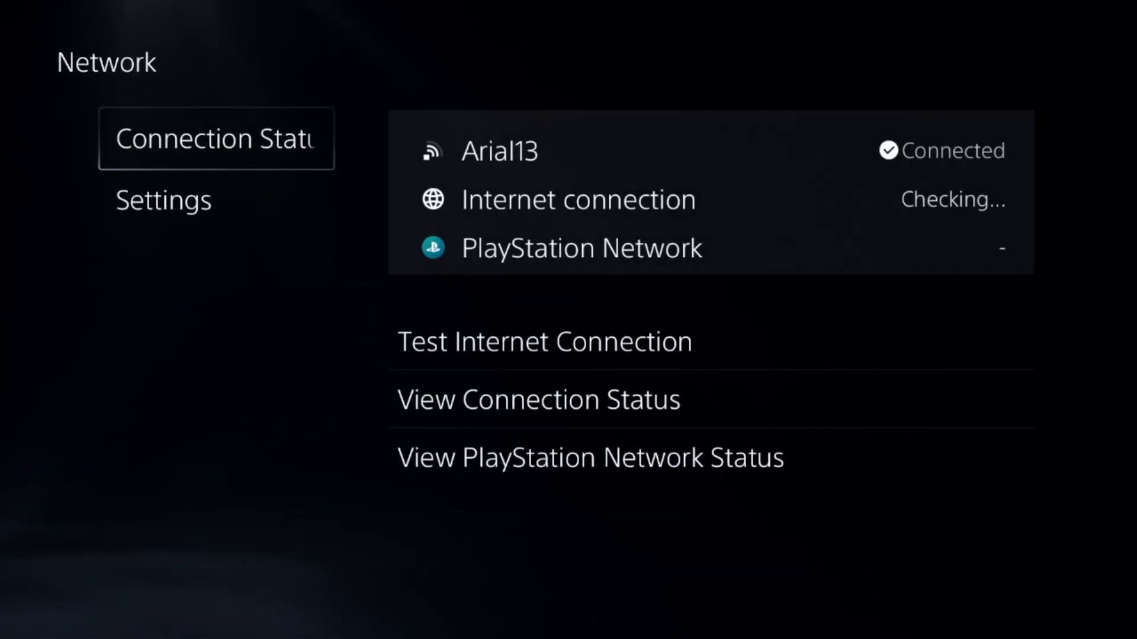
pyautogui.click(590, 457)
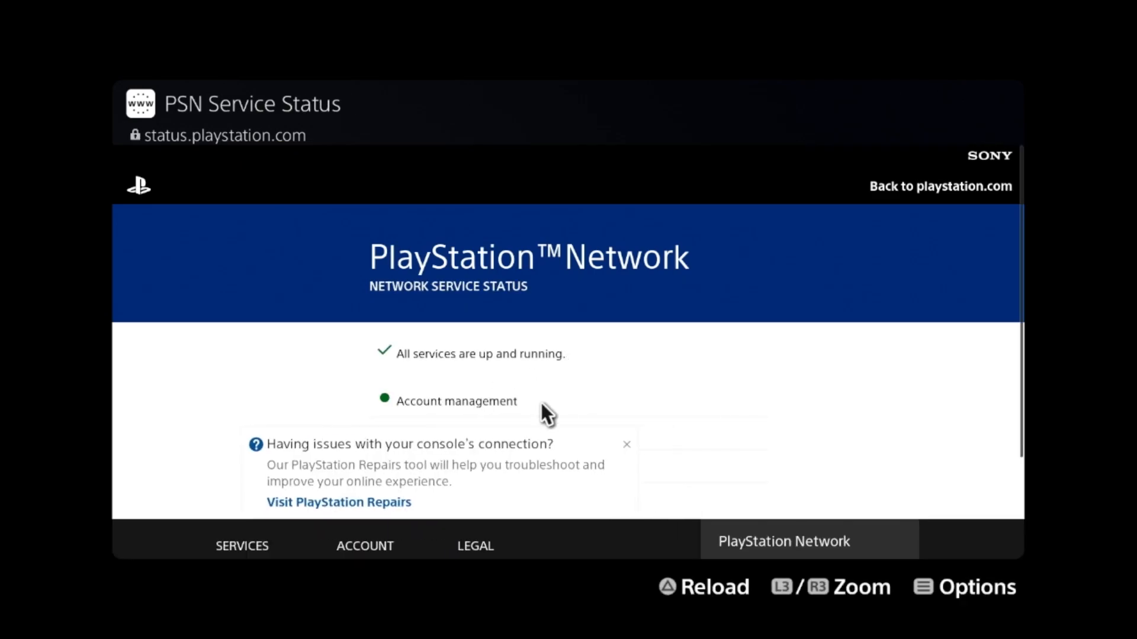
pyautogui.moveTo(557, 353)
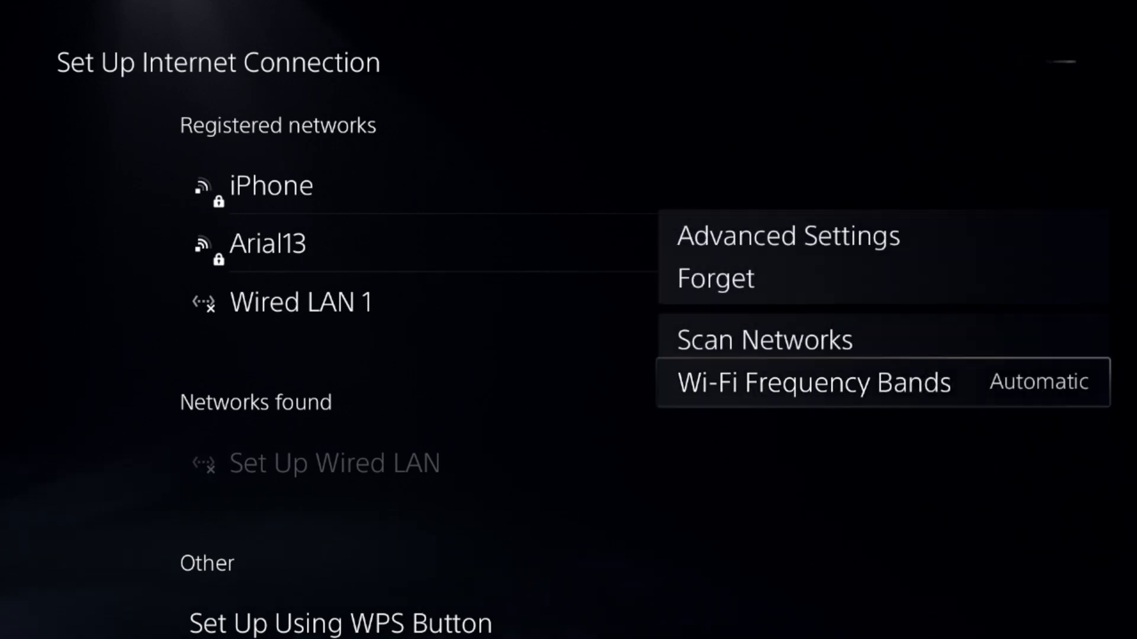
pyautogui.click(786, 235)
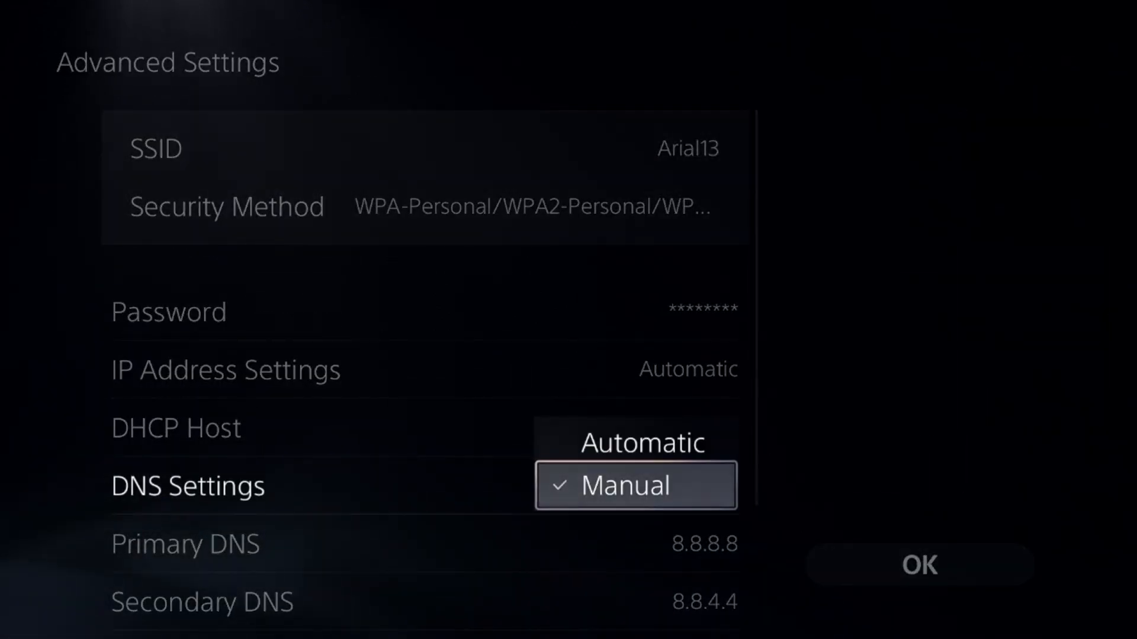
# Set DNS to Manual with primary 8.8.8.8 and secondary 8.8.4.4 for Arial13
pyautogui.click(635, 486)
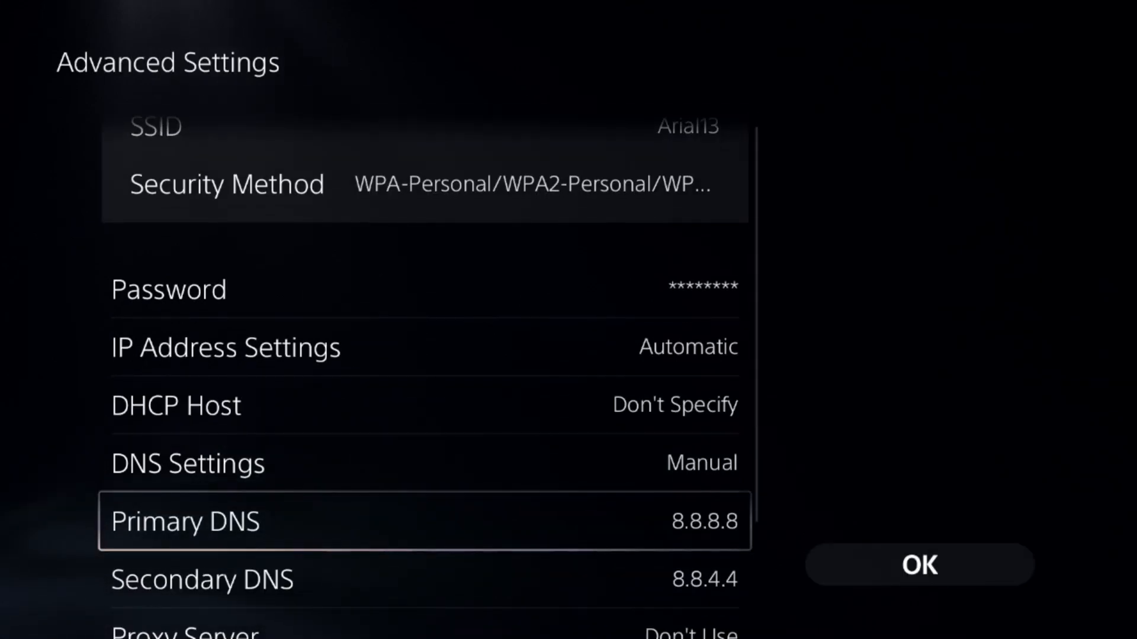
pyautogui.scroll(-3)
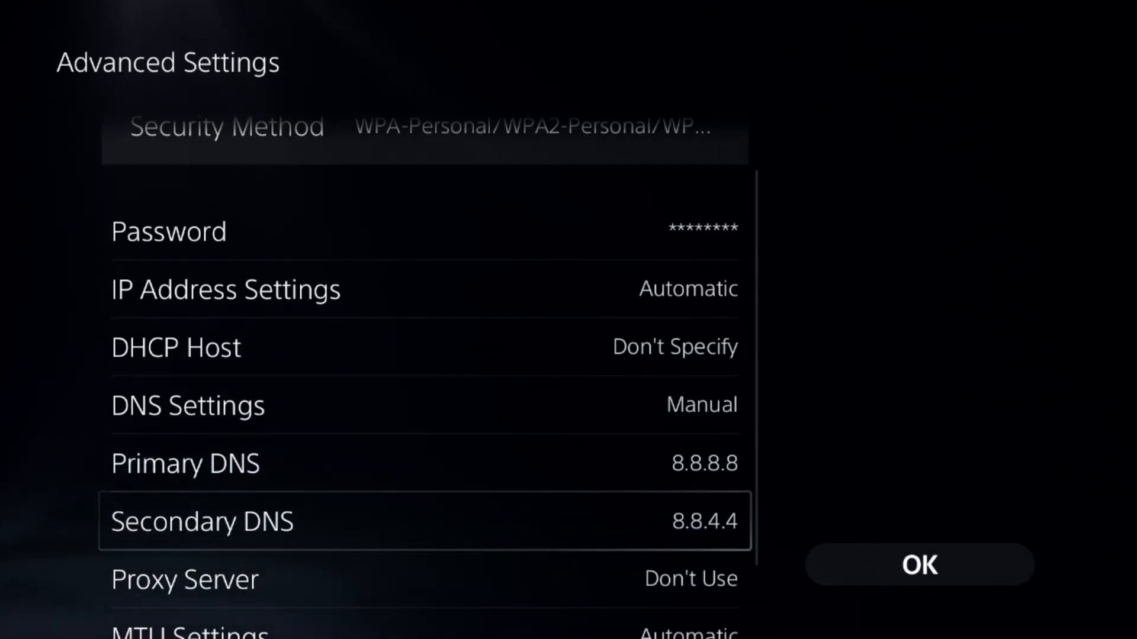
pyautogui.click(185, 463)
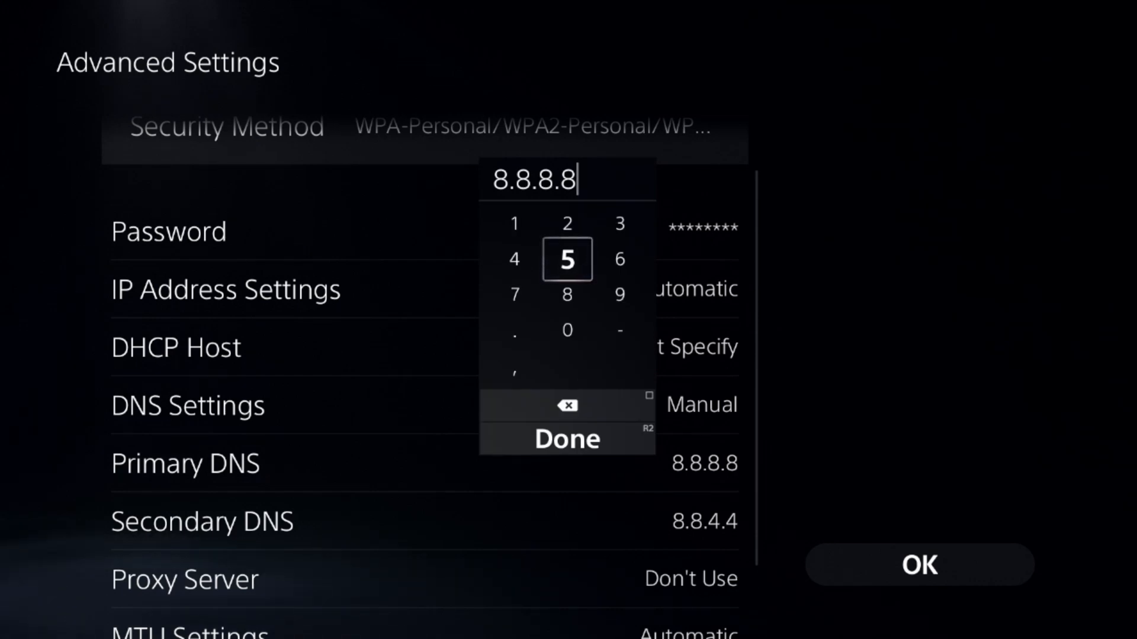
pyautogui.click(567, 438)
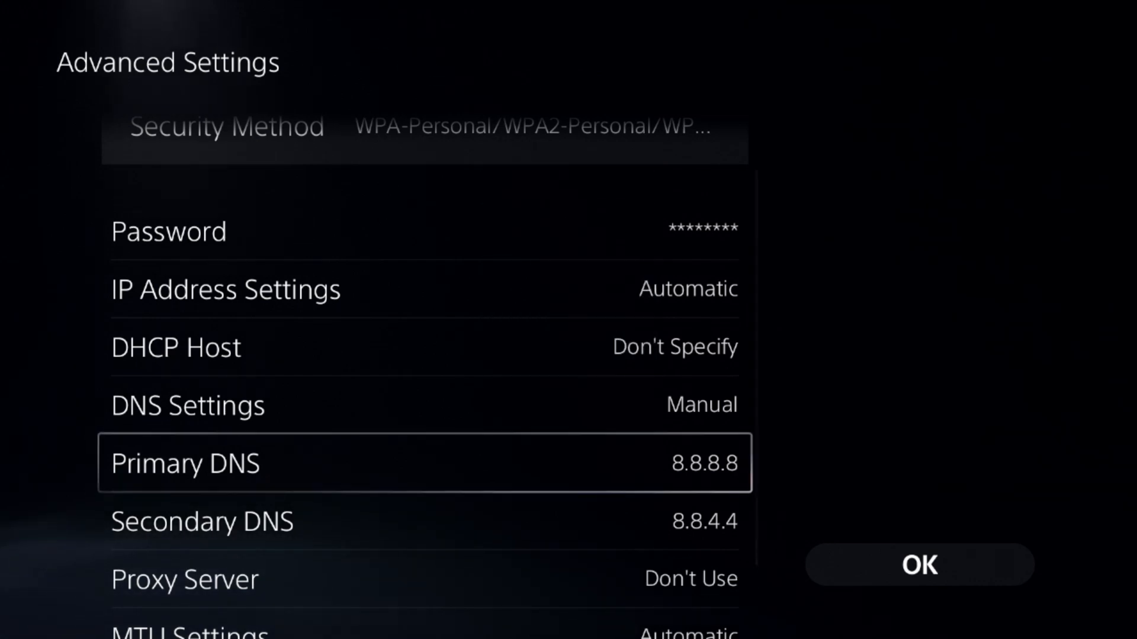
pyautogui.click(426, 463)
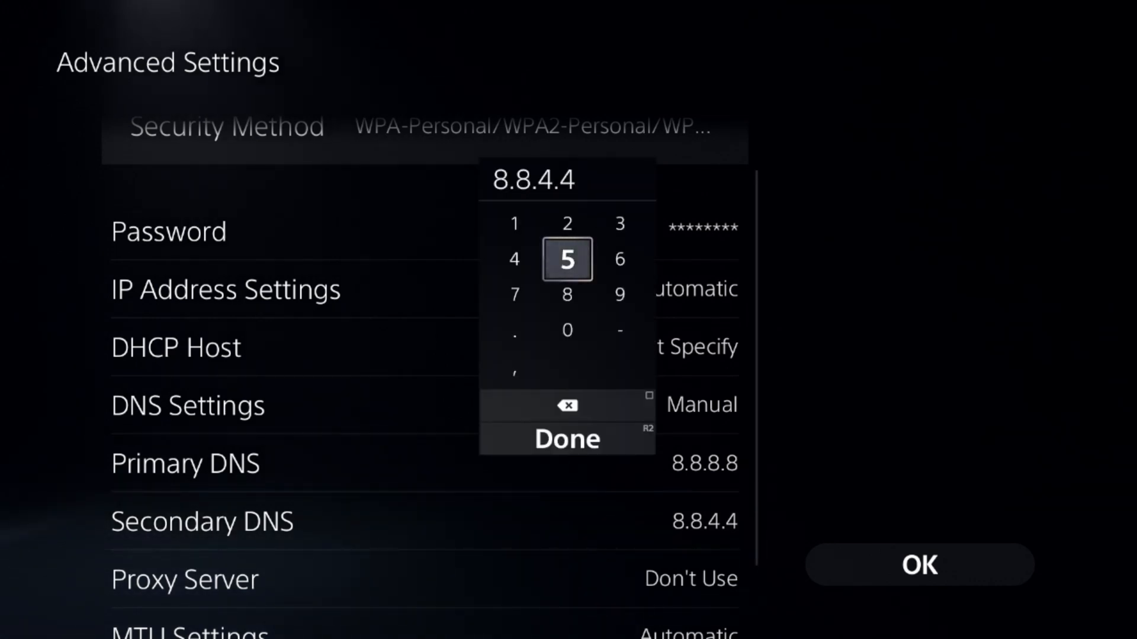
pyautogui.click(567, 438)
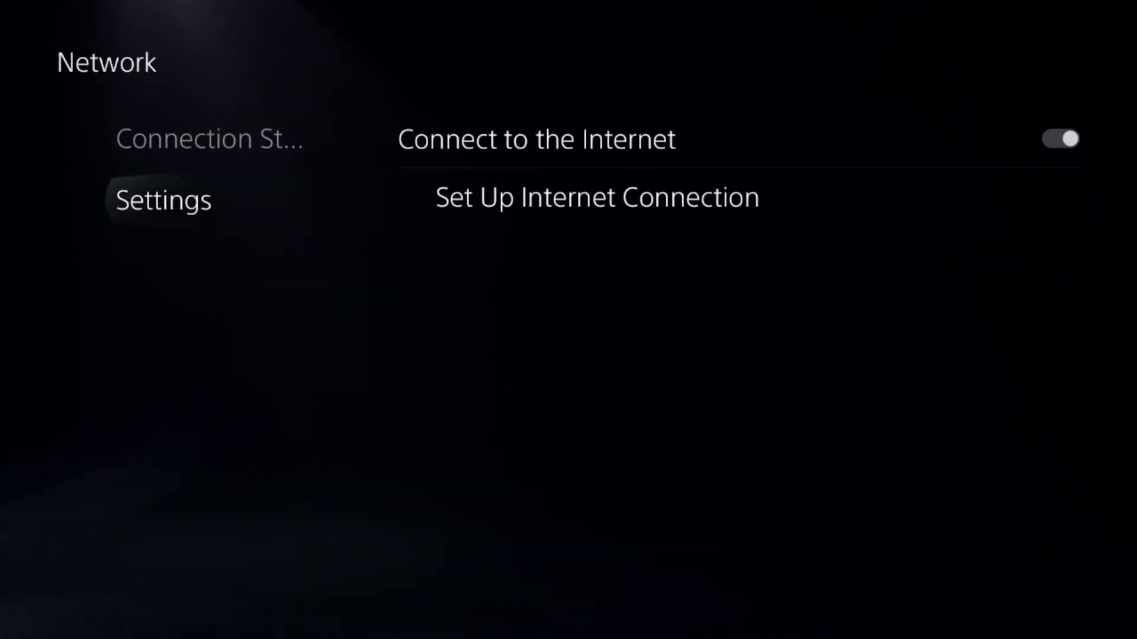
# Leave Network settings and go to Users and Accounts in the main Settings list
pyautogui.press('Escape')
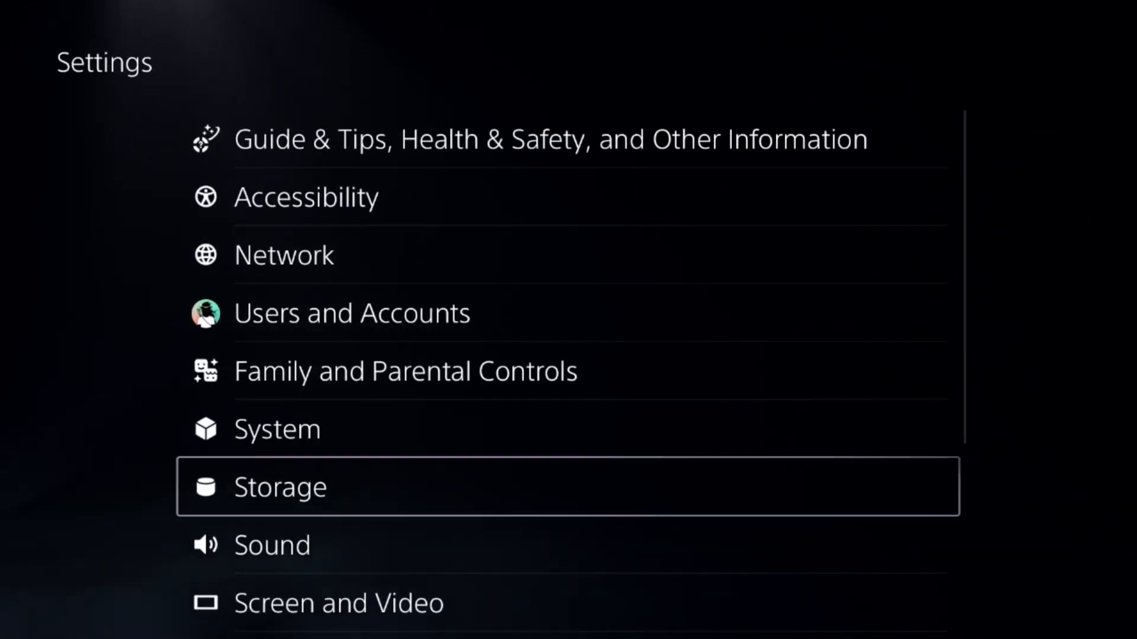
pyautogui.scroll(-3)
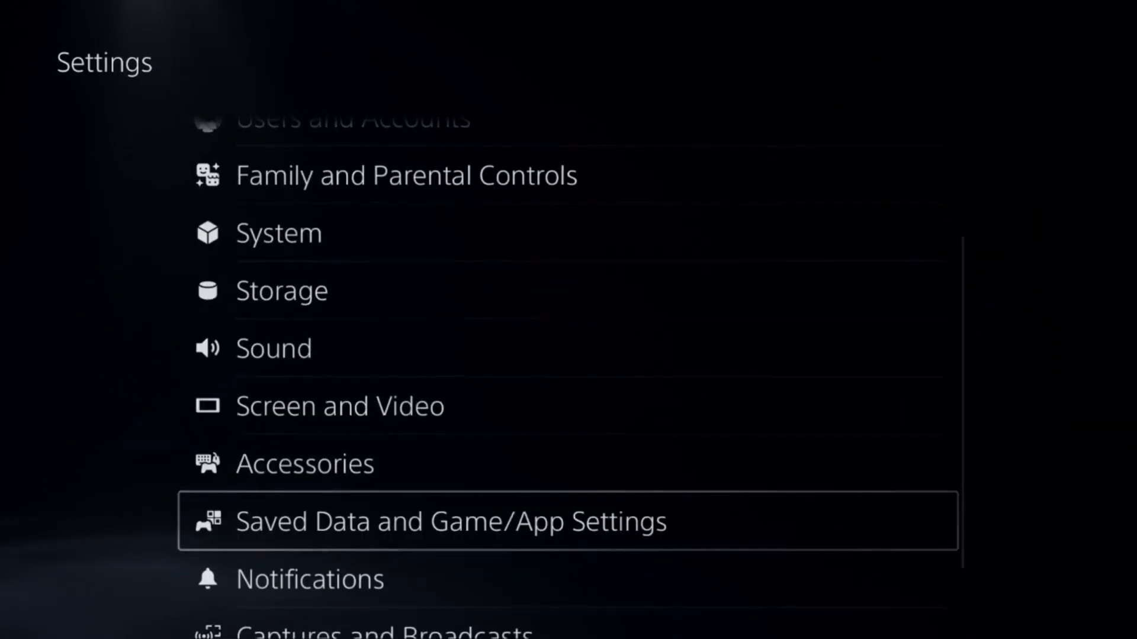
pyautogui.press('up')
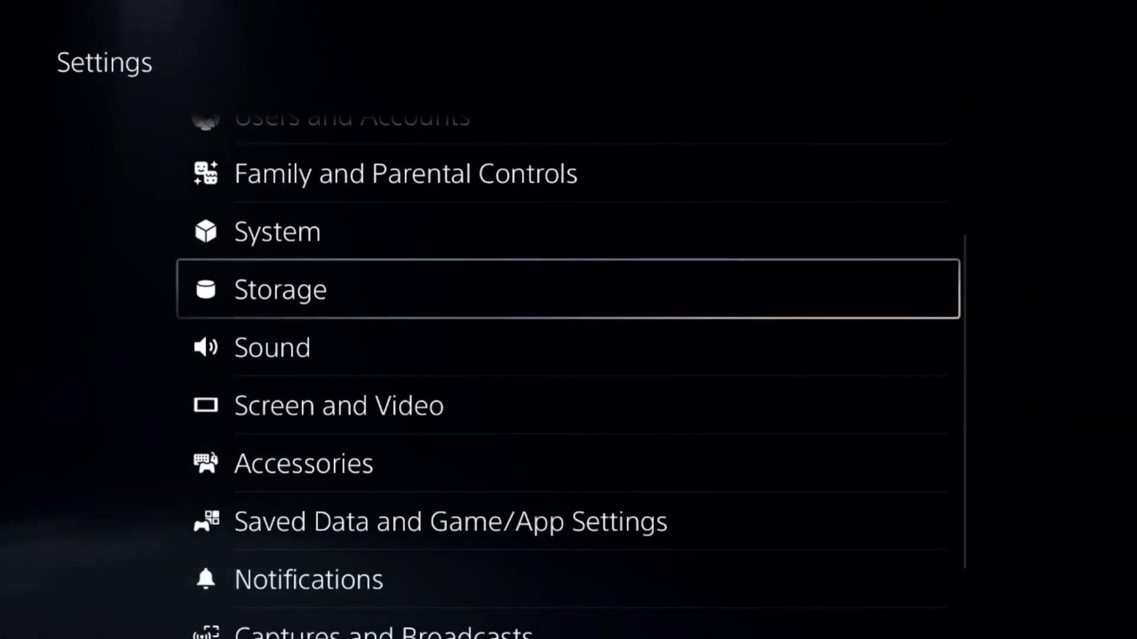
pyautogui.click(277, 231)
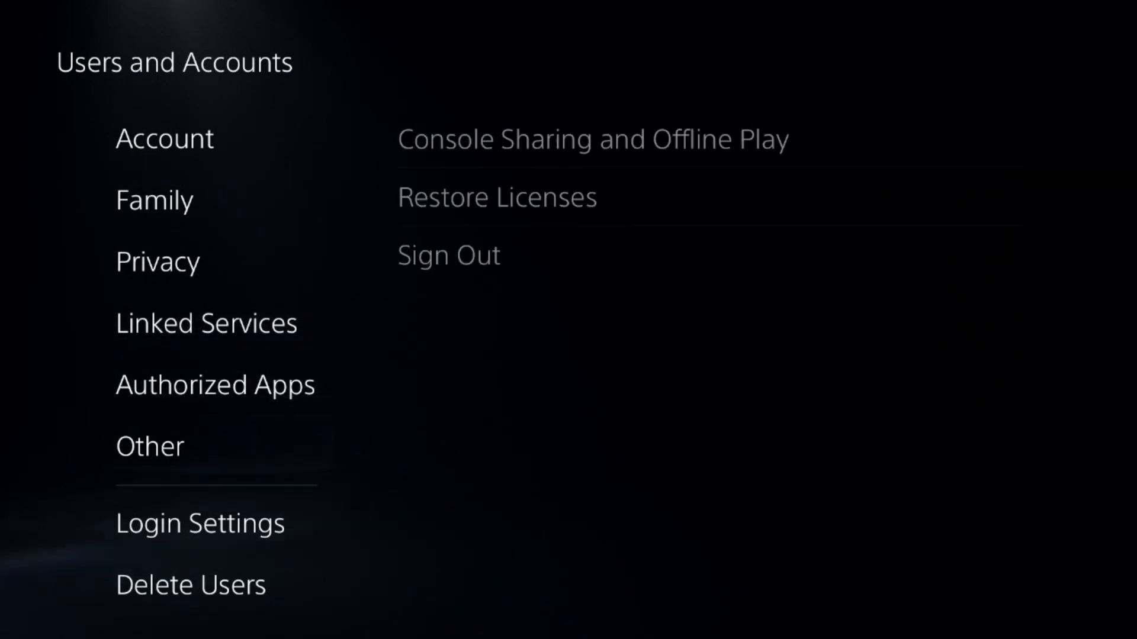
# Restore licenses for Fortnite, Roblox and Prince of Persia: The Lost Crown
pyautogui.click(496, 196)
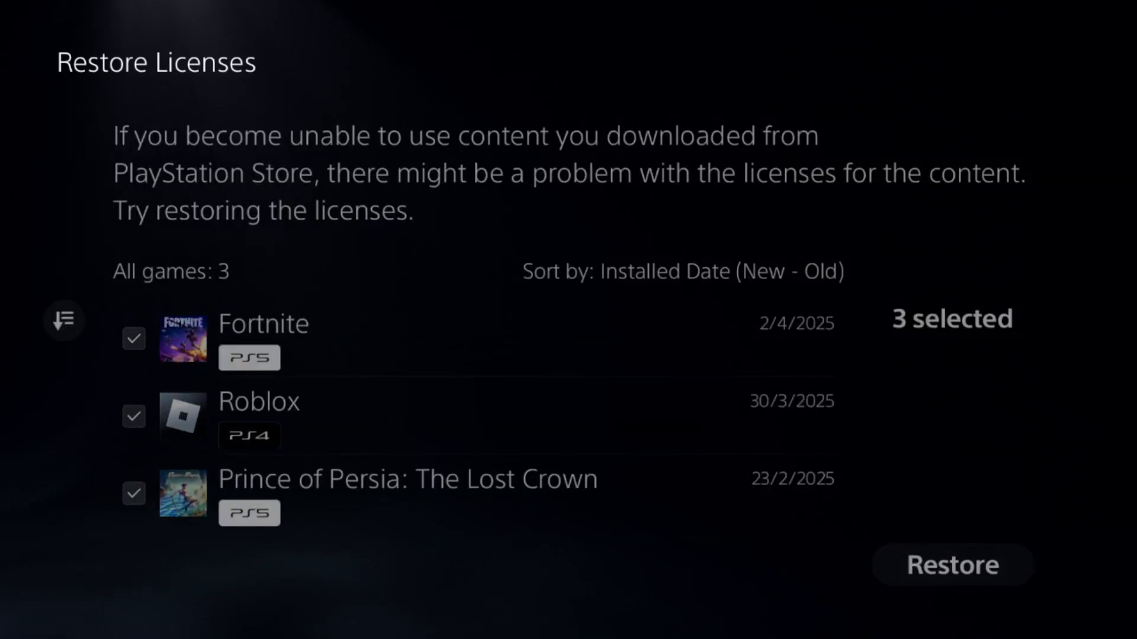
pyautogui.click(950, 566)
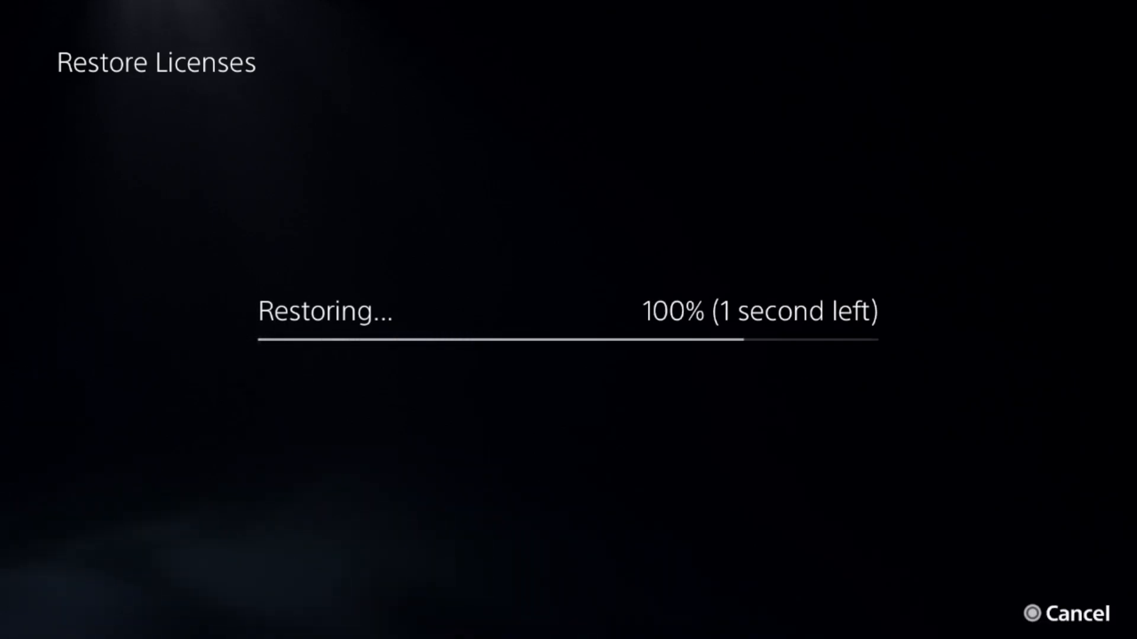